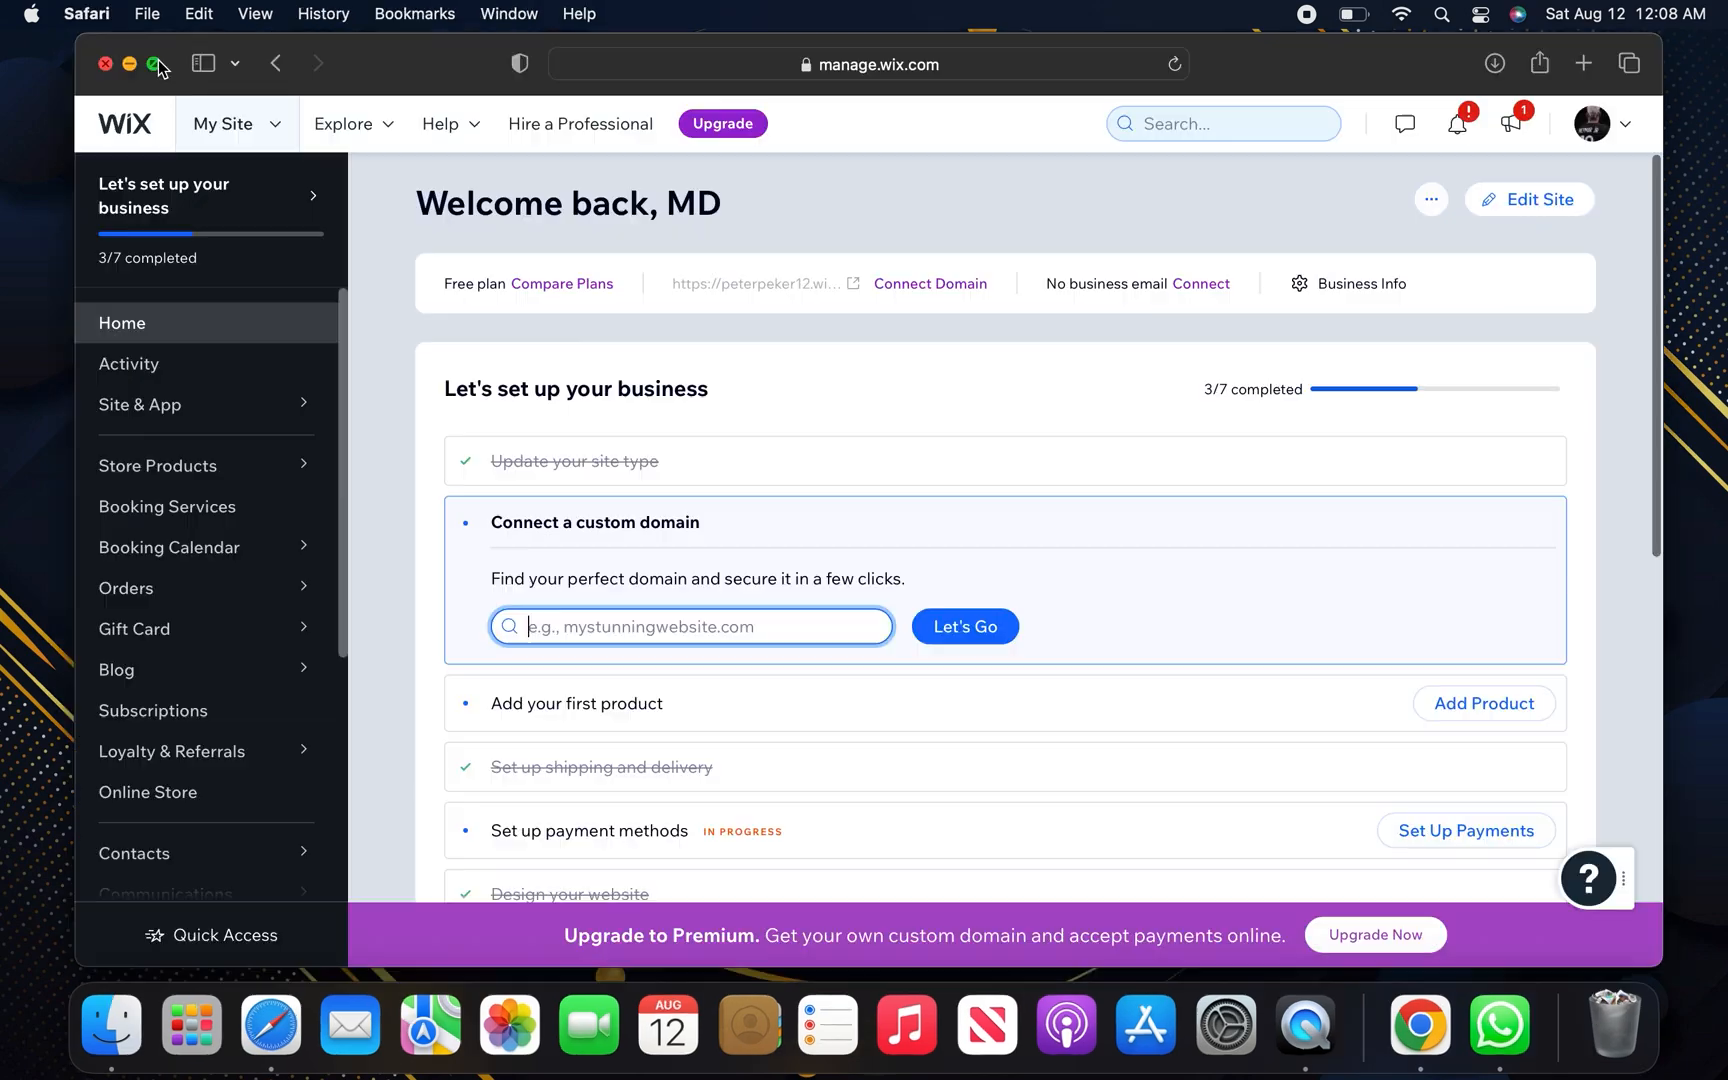
- Reach the Premium Subscriptions page from the profile avatar's account menu
scroll("down", 3)
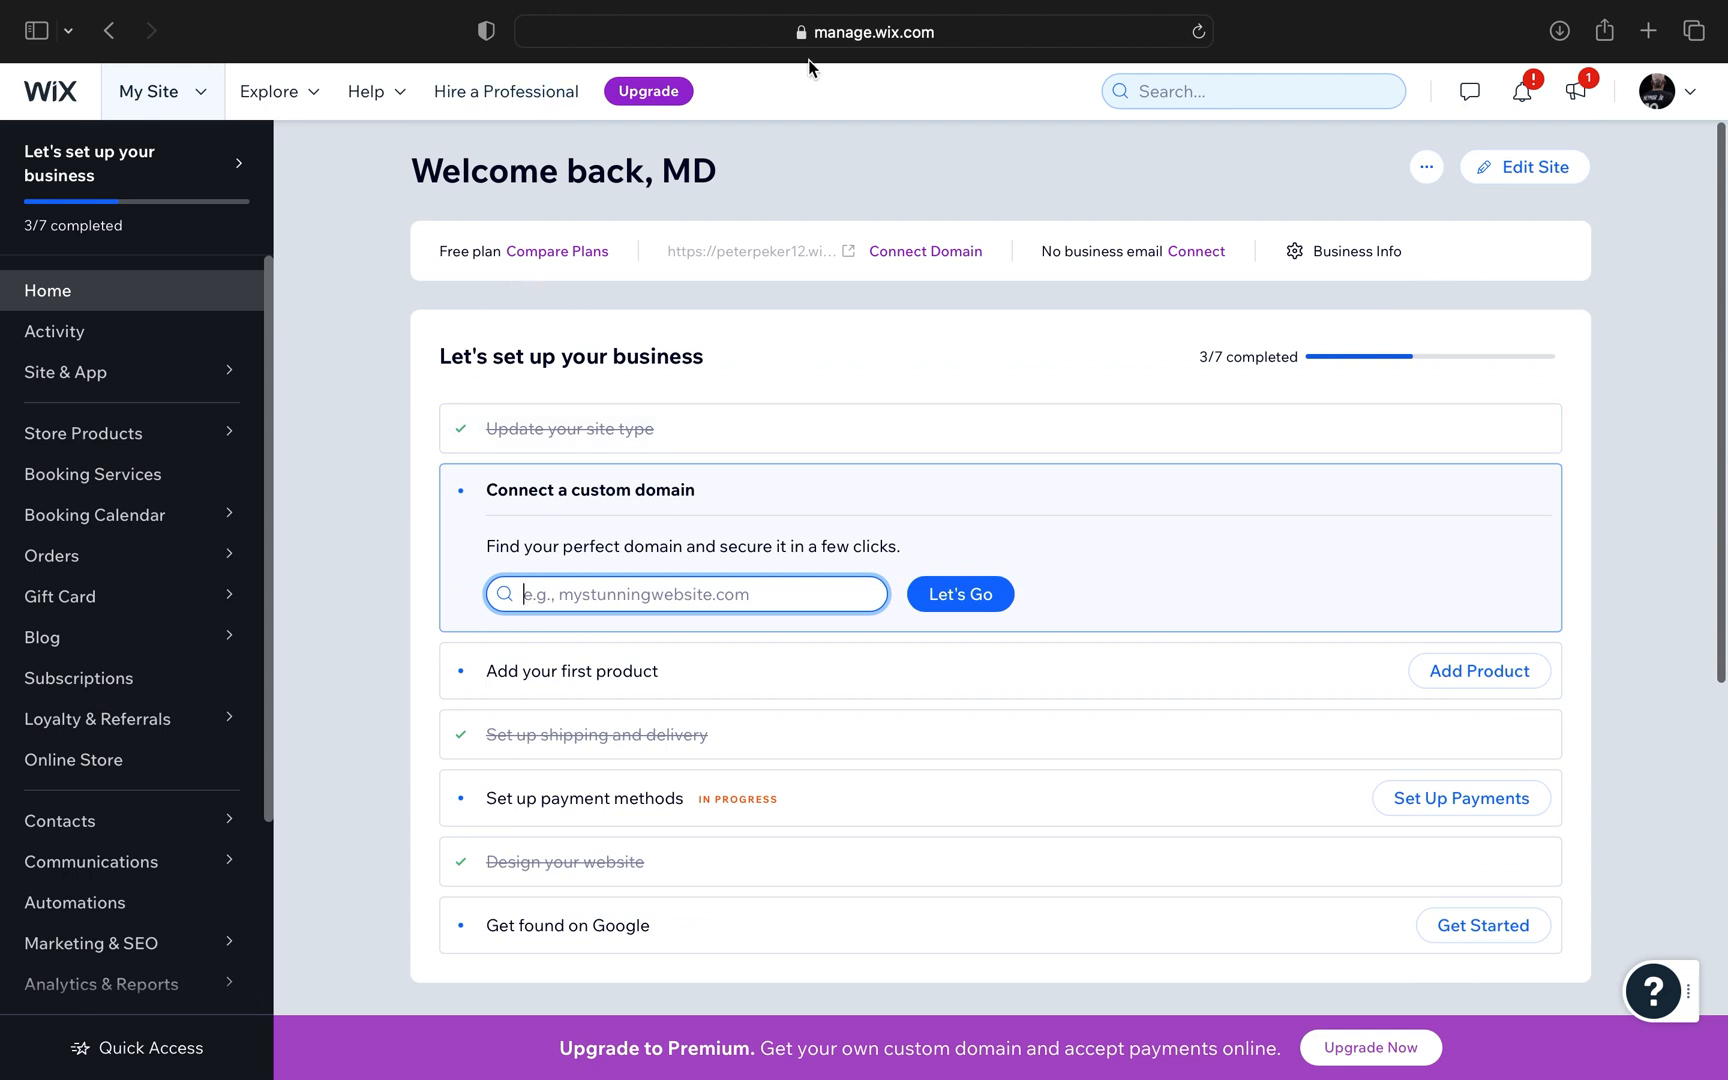
mouse_move(1682, 92)
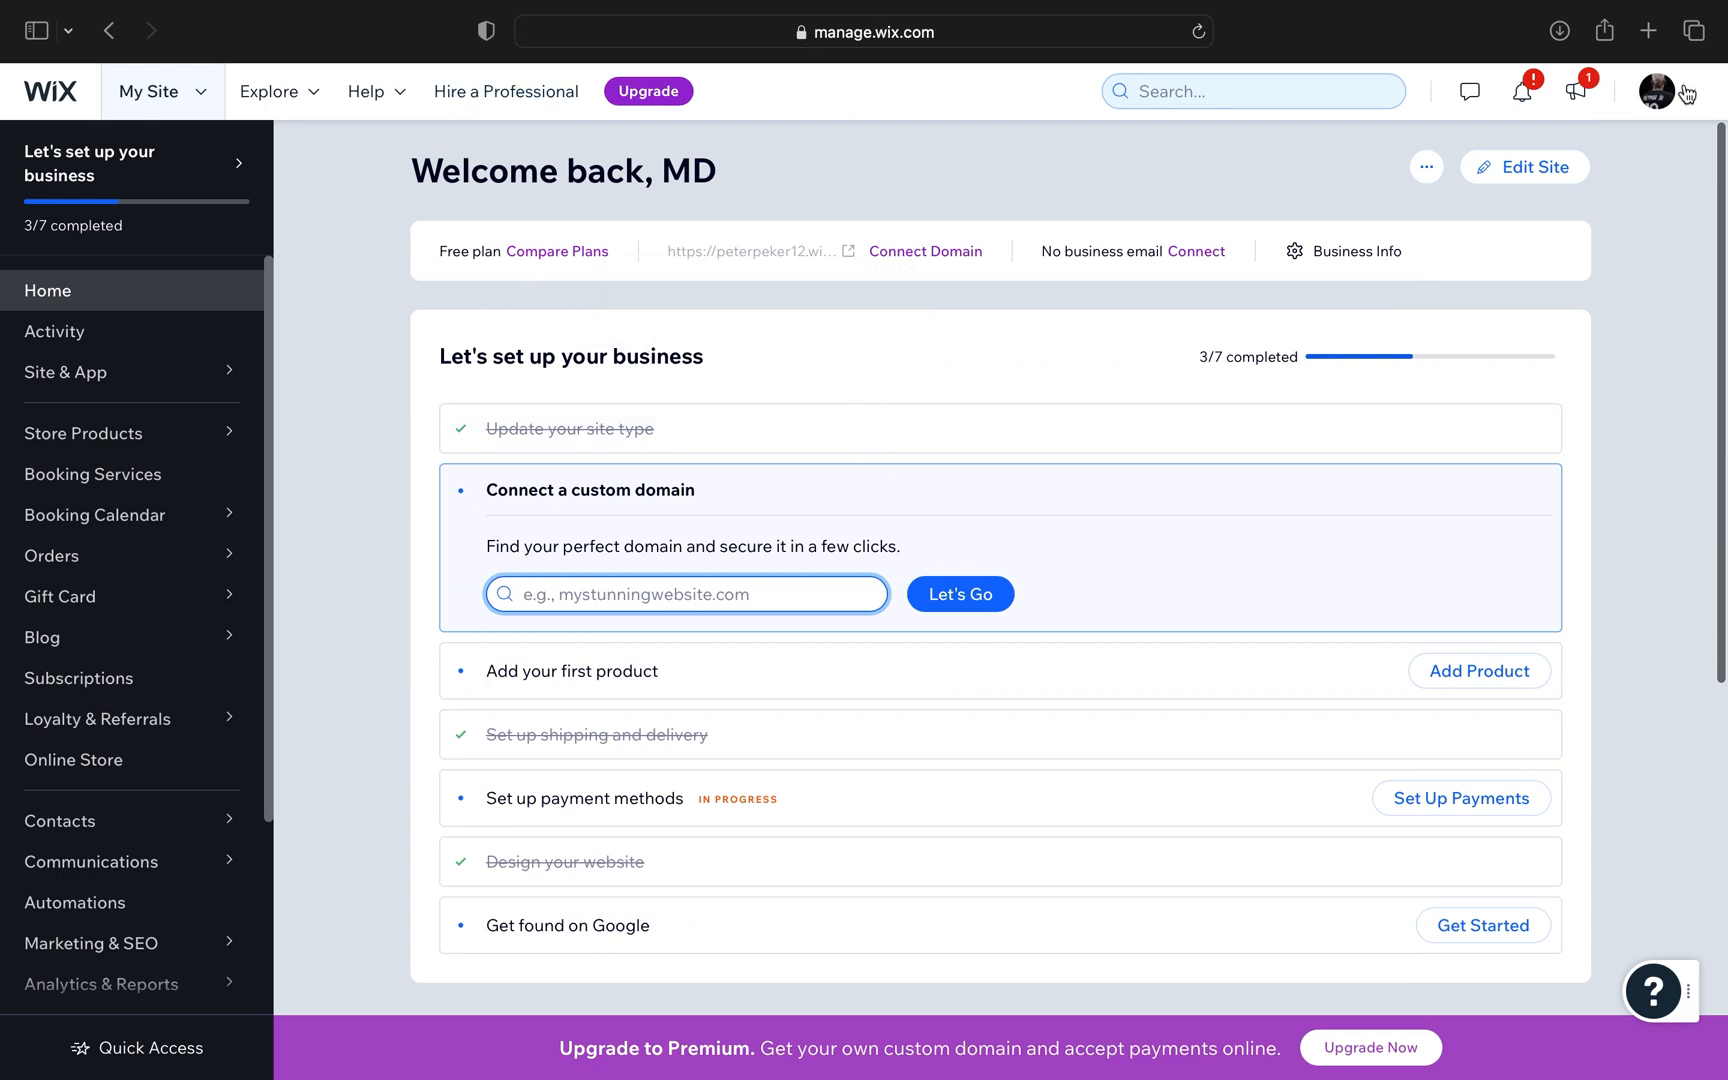
left_click(1654, 92)
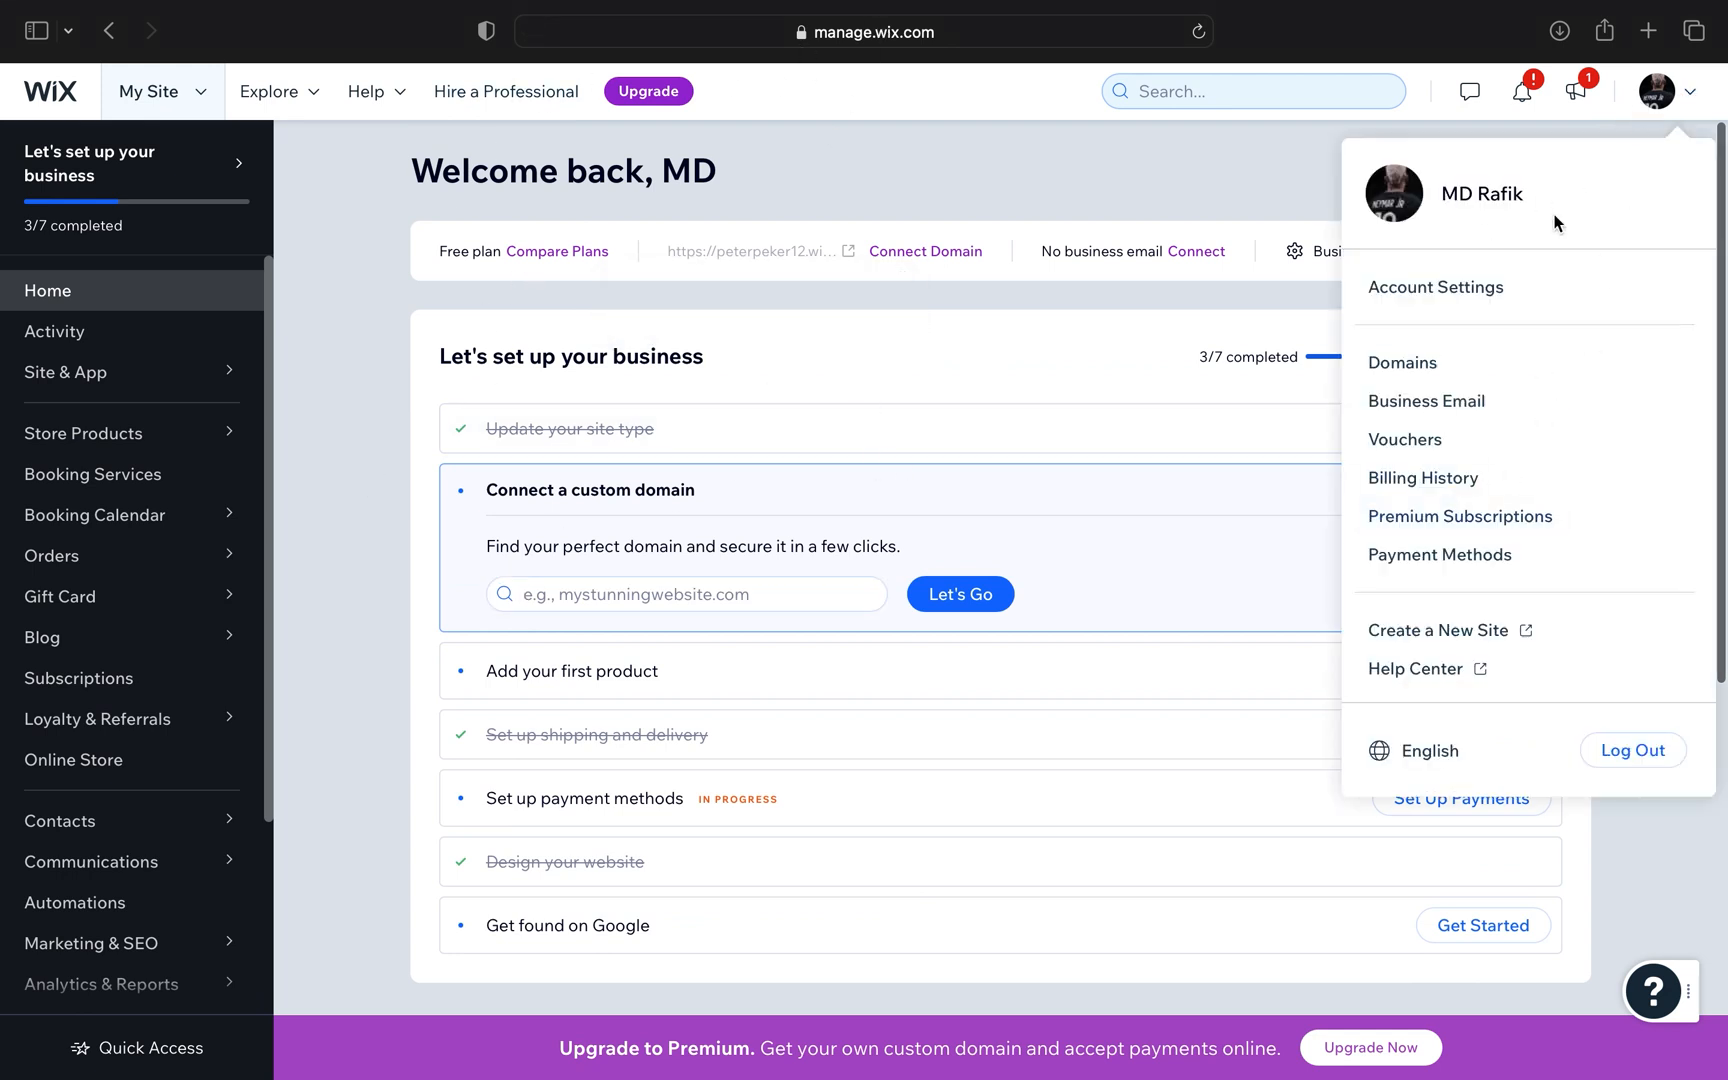
mouse_move(1422, 542)
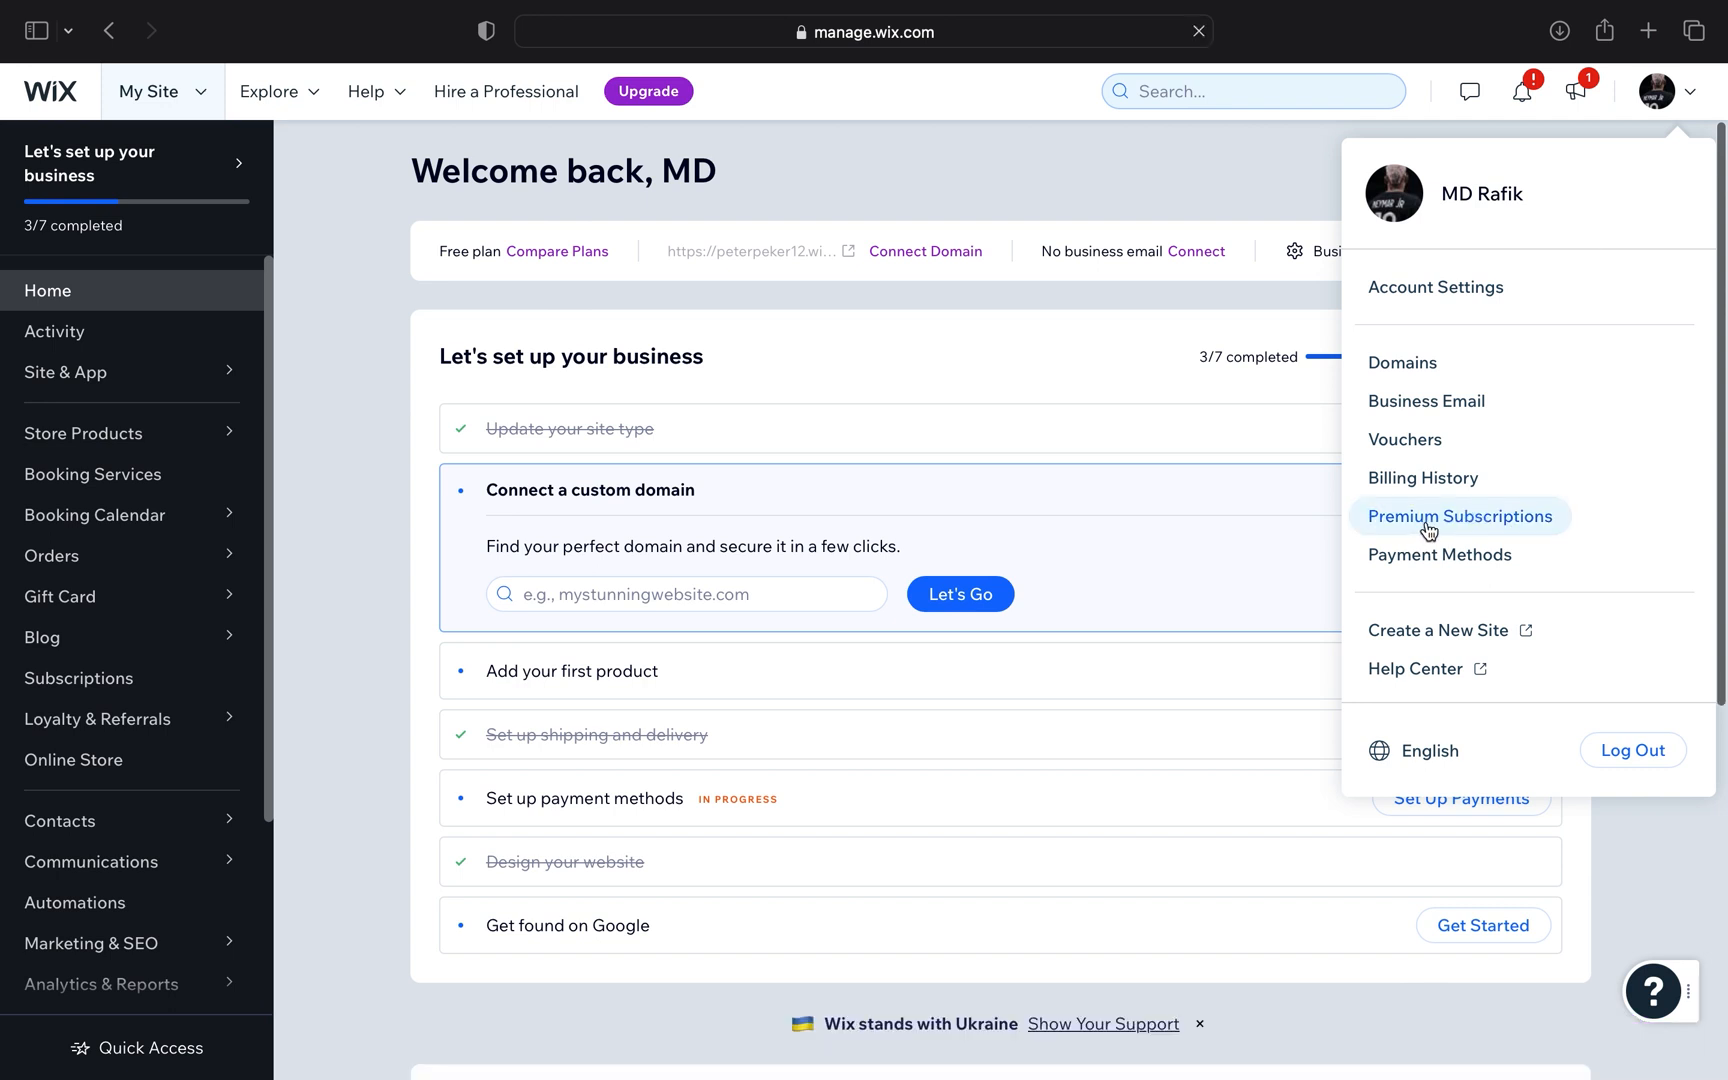
left_click(1458, 516)
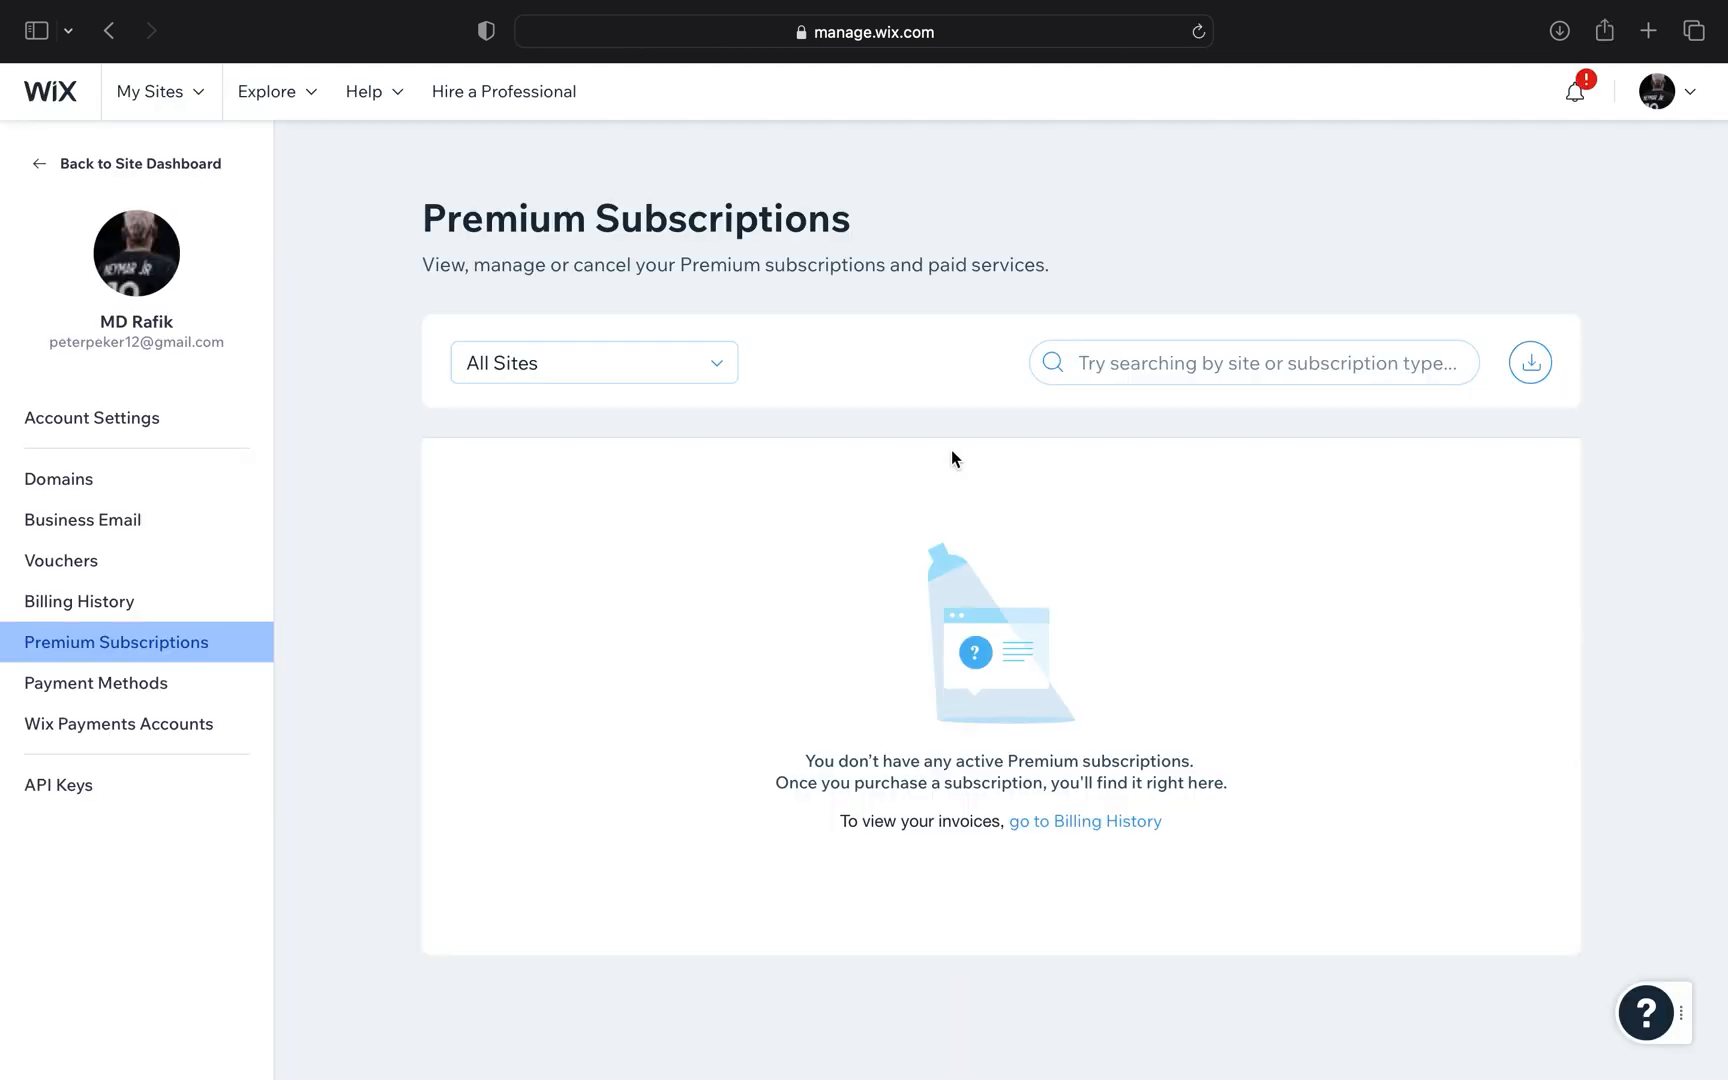
mouse_move(1218, 868)
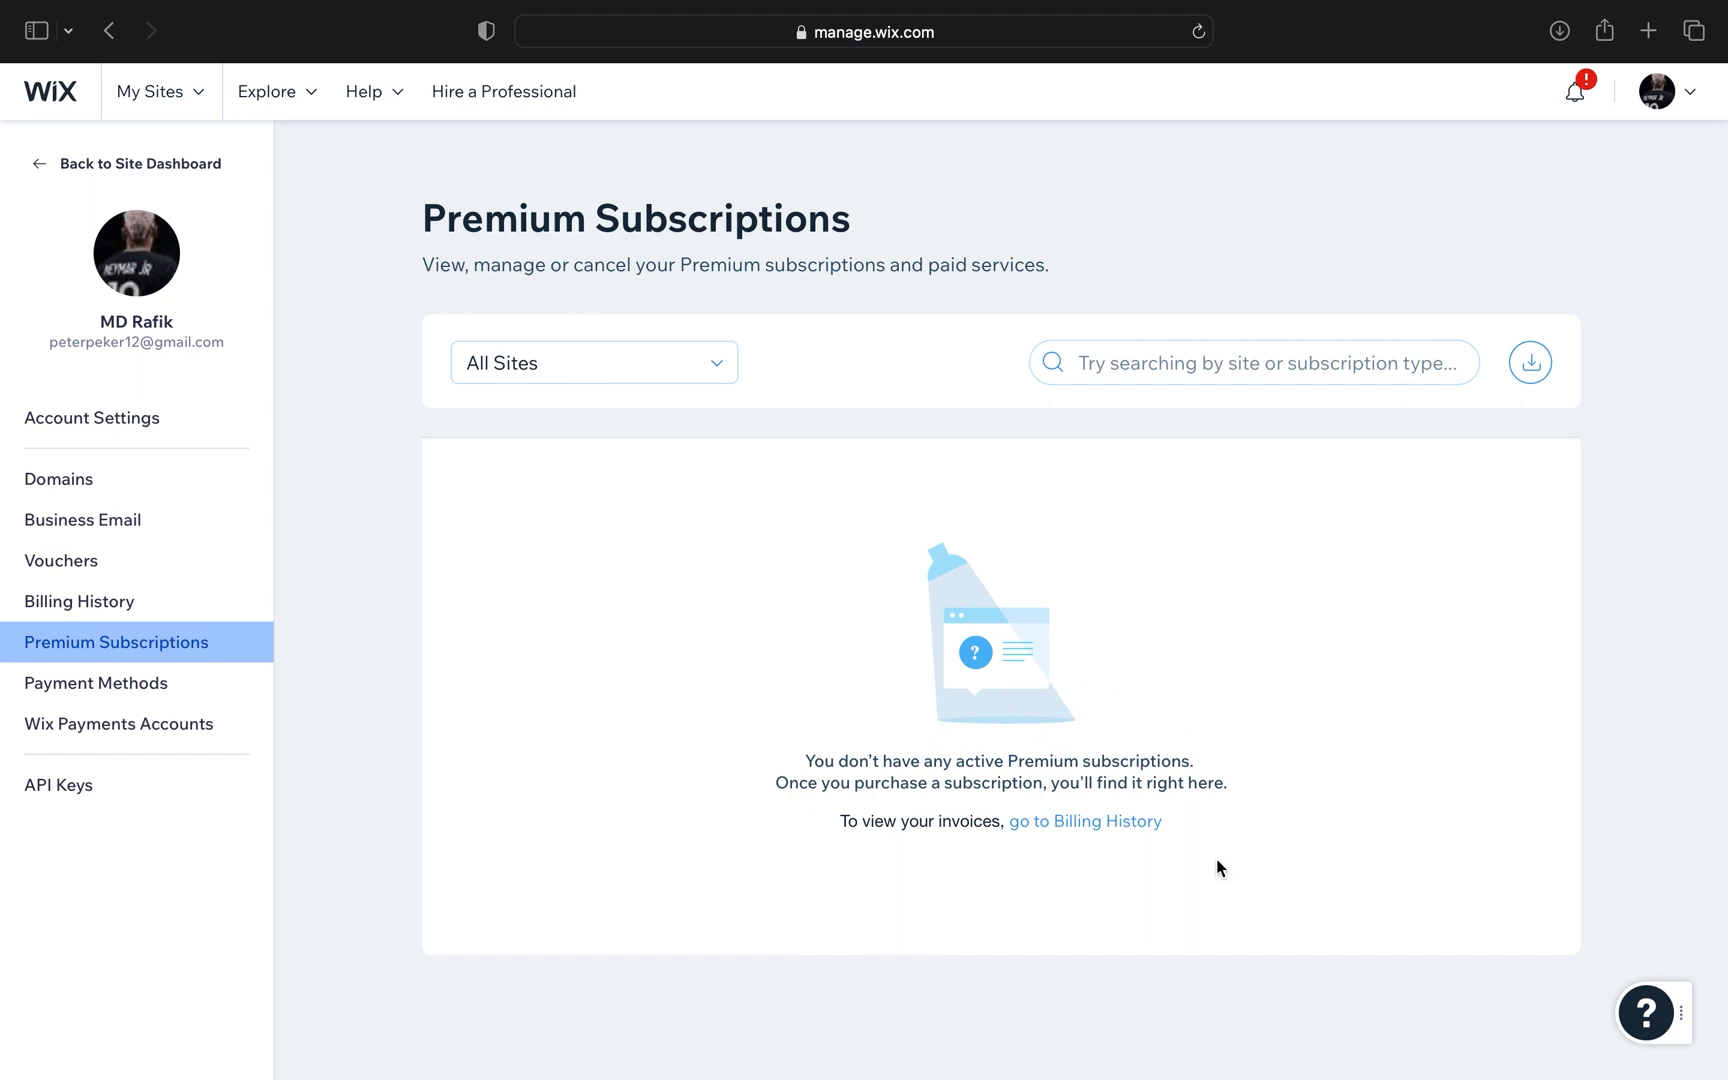
mouse_move(1192, 870)
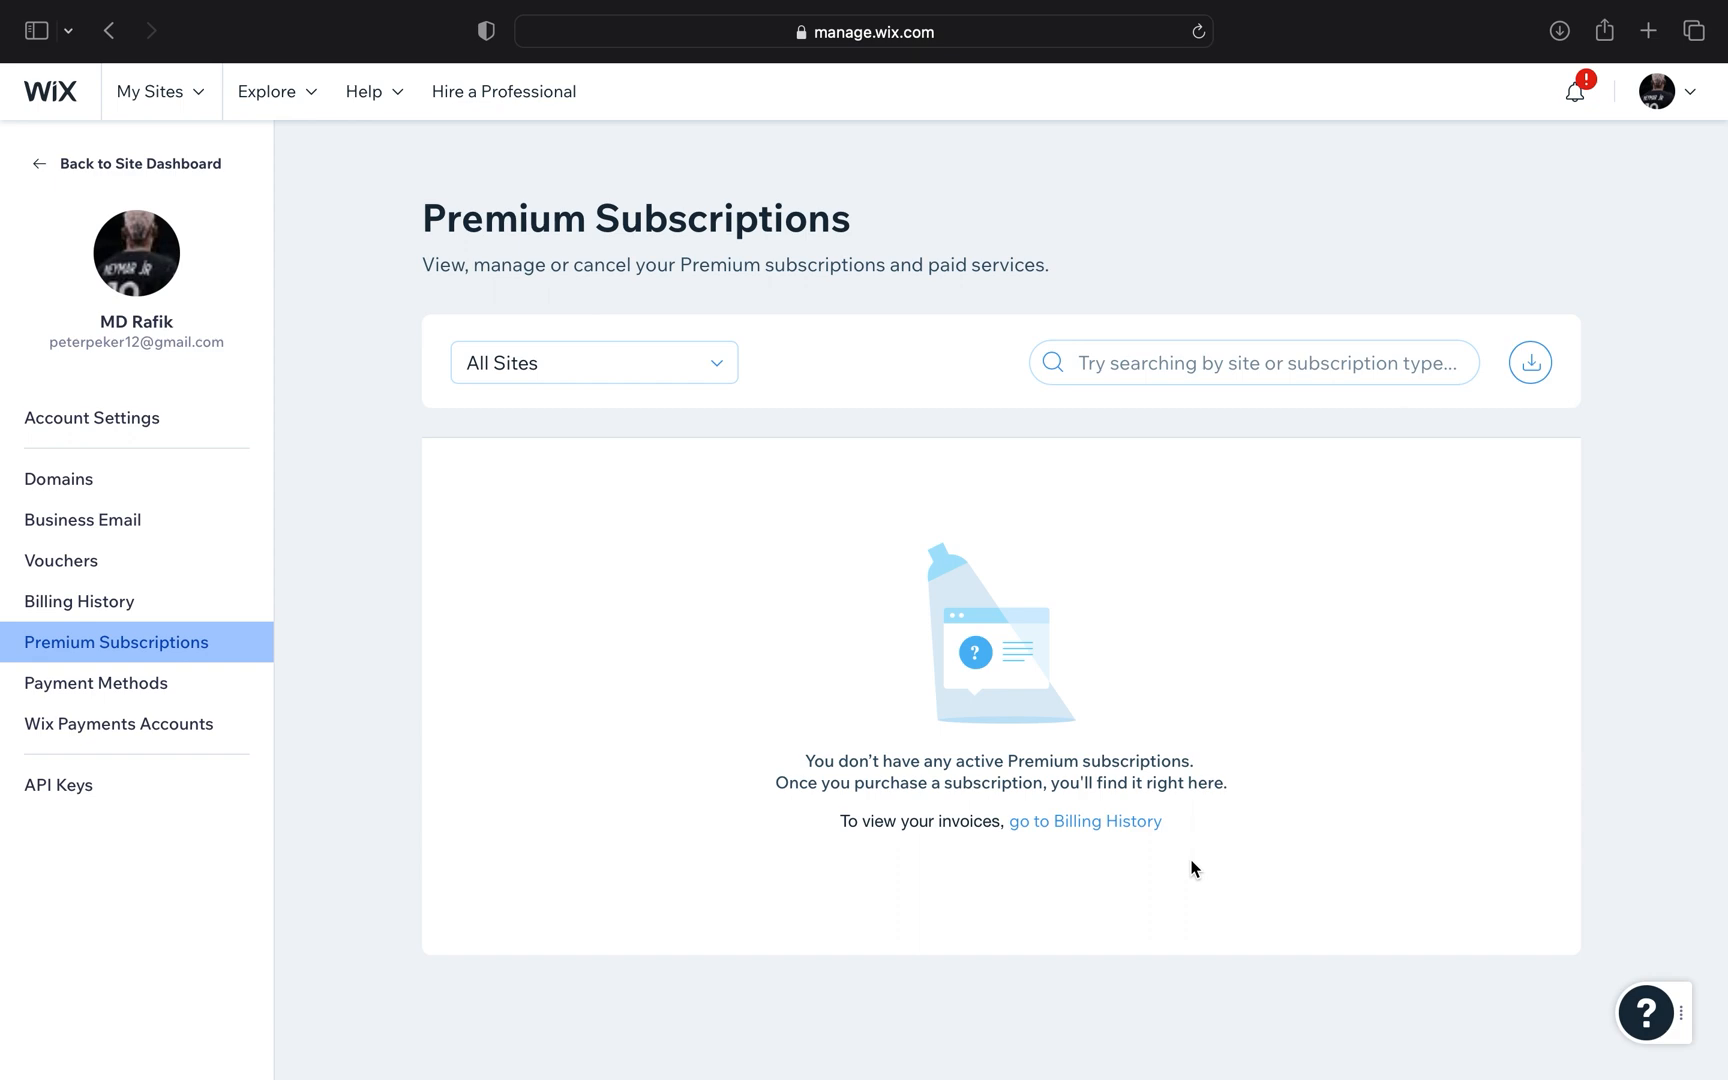
mouse_move(540, 362)
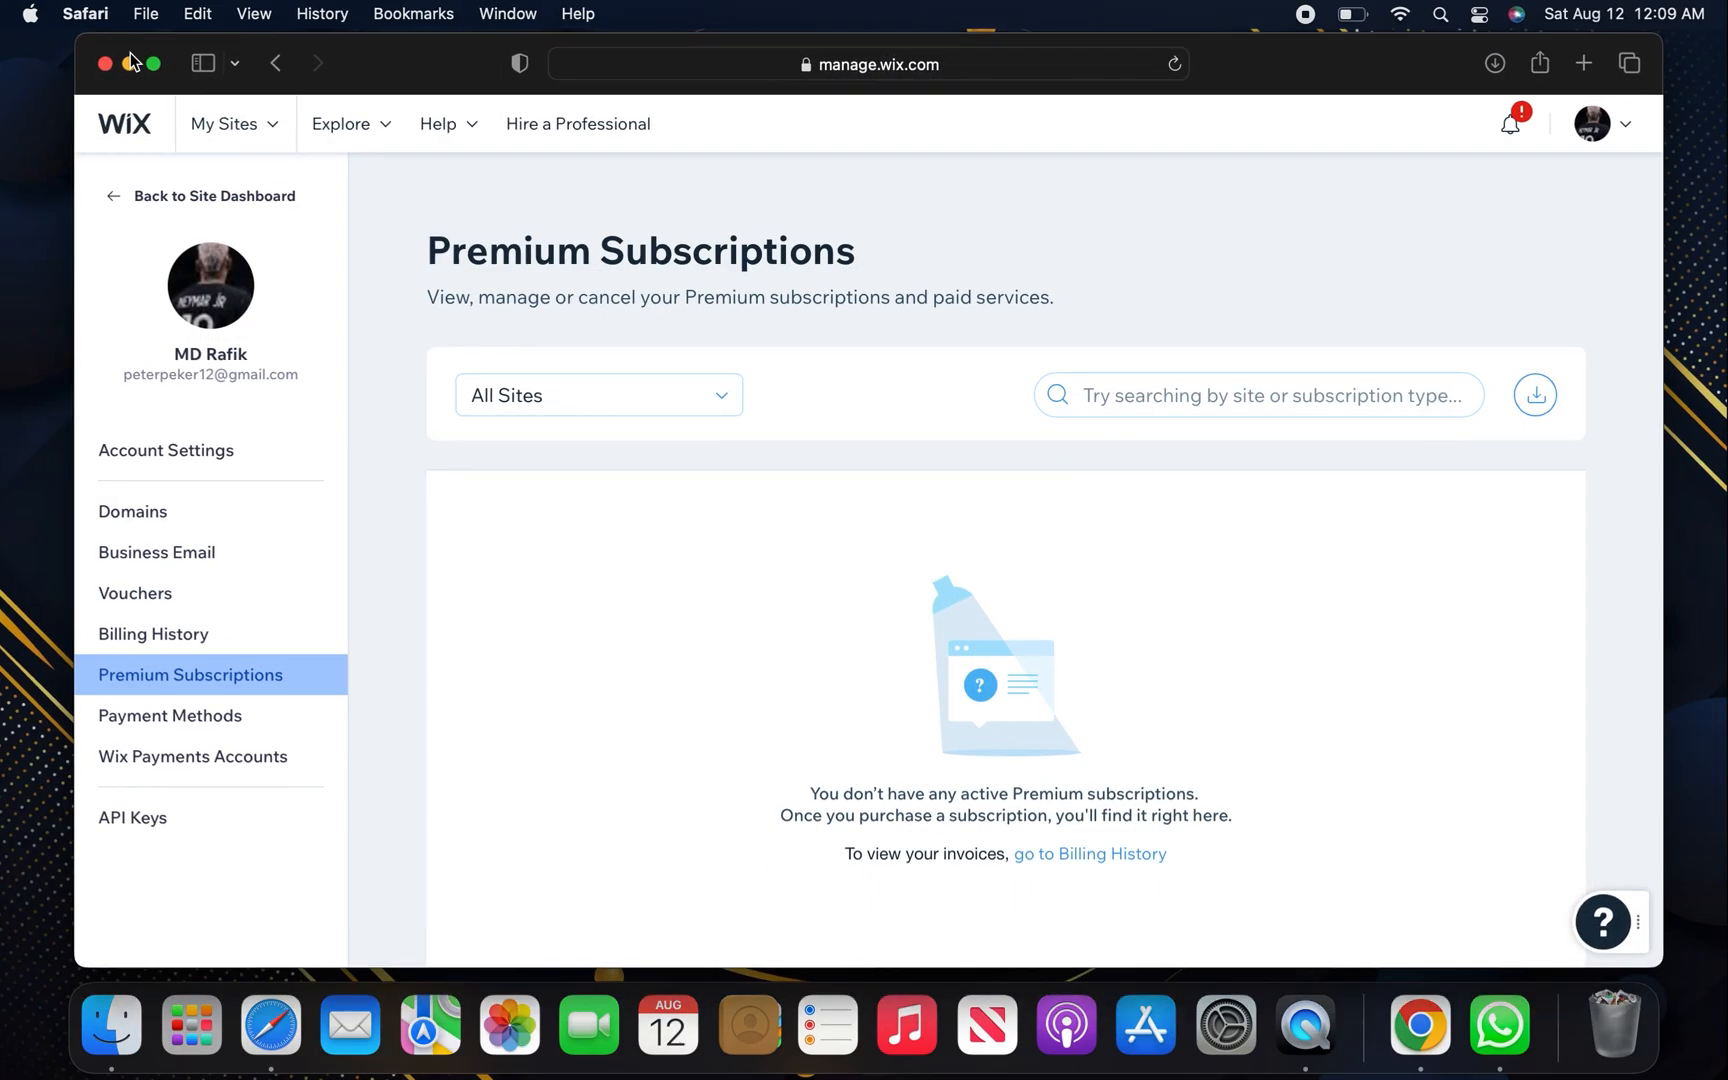
- Close the Safari window showing the empty Premium Subscriptions page, leaving the desktop
left_click(106, 62)
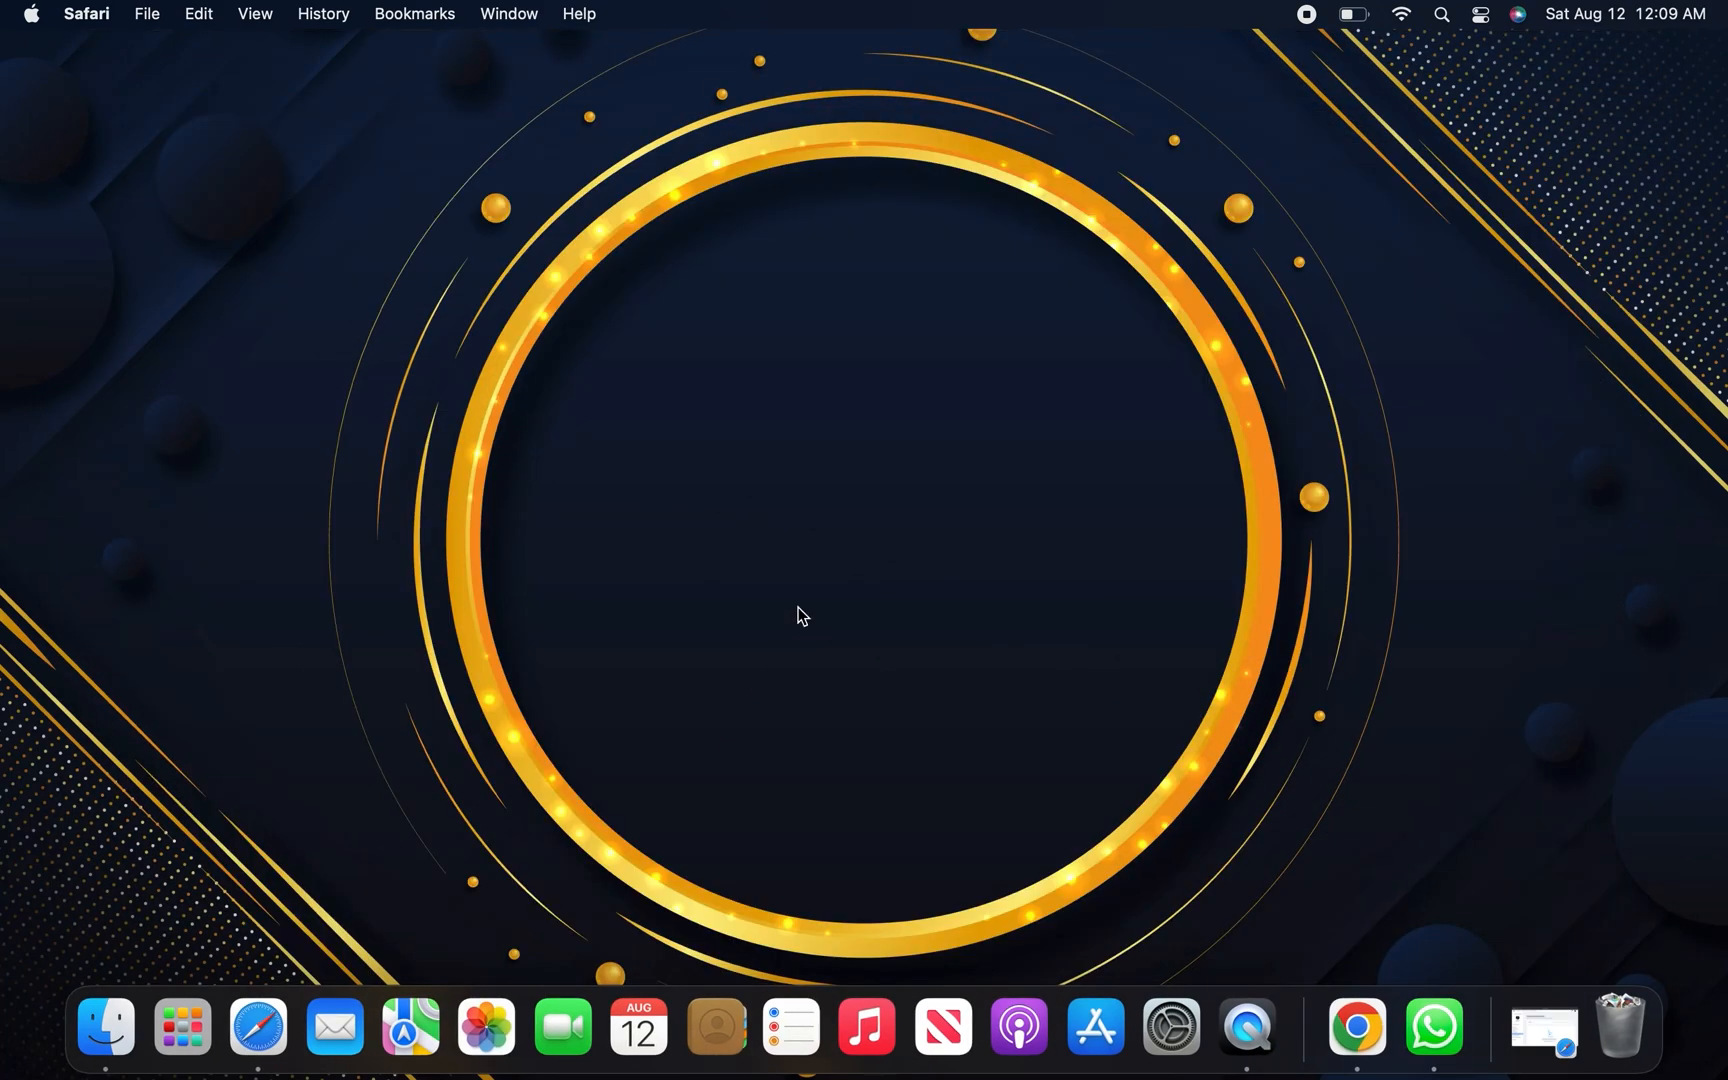